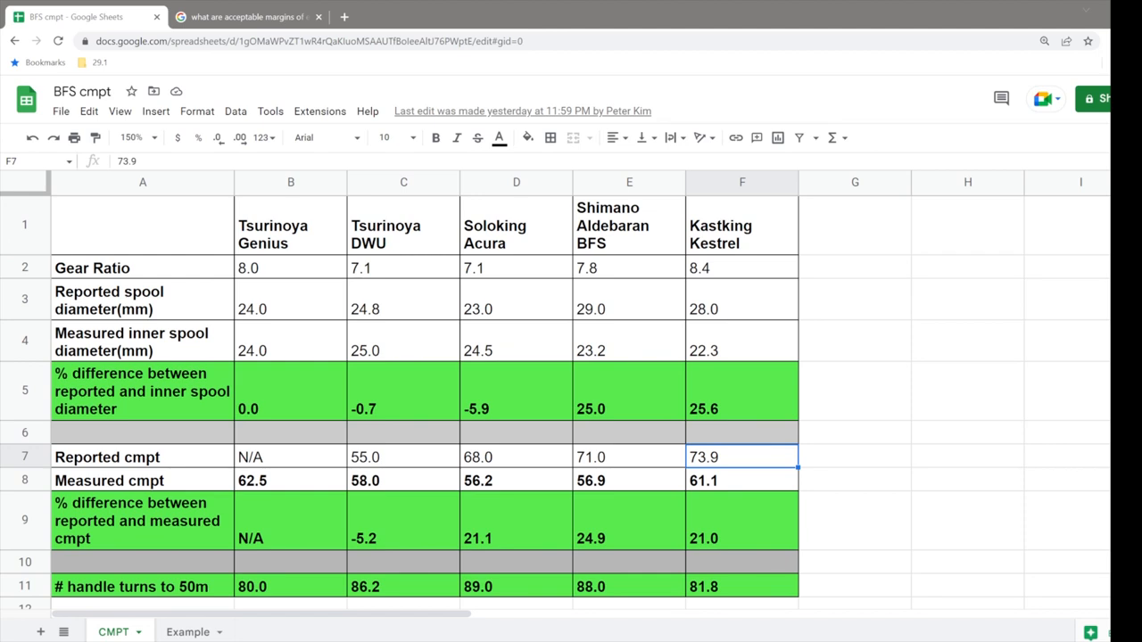
mouse_move(168, 321)
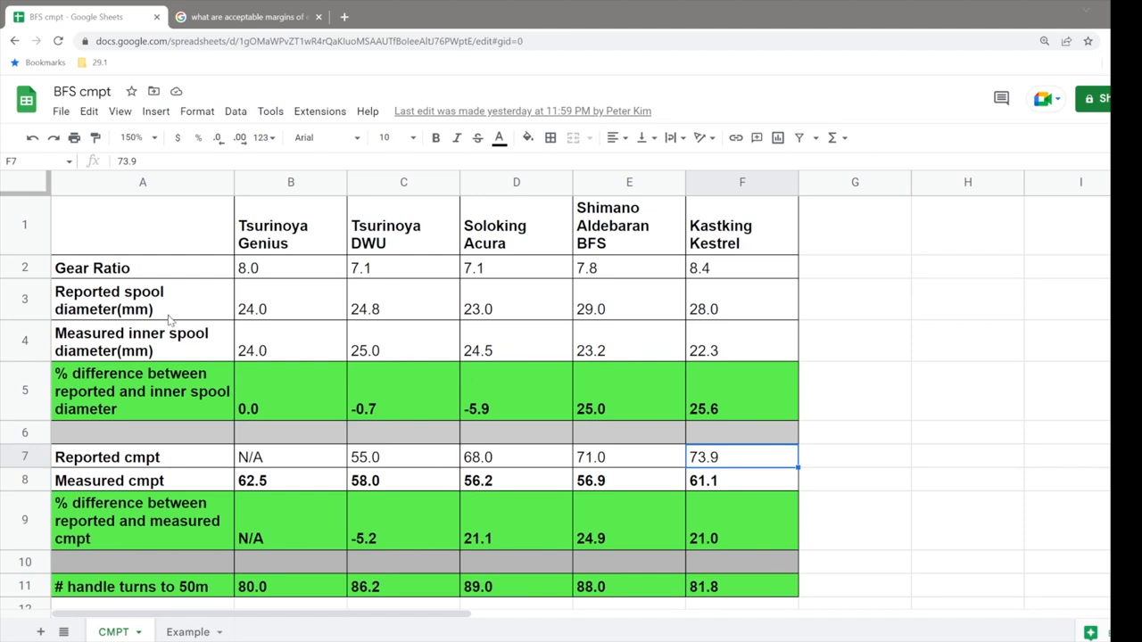
Review the Example sheet's measured cmpt column: 60.5 m cast, 26.5 rotations, cmpt 61.1 and Total Distance formula.
left_click_drag(248, 267, 742, 268)
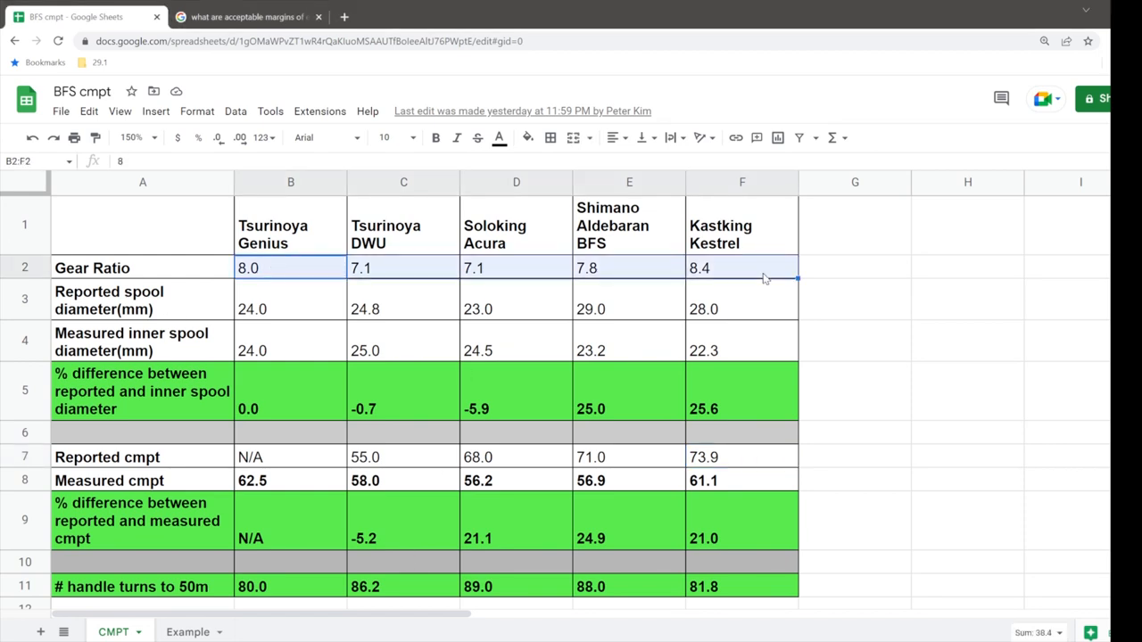
mouse_move(371, 442)
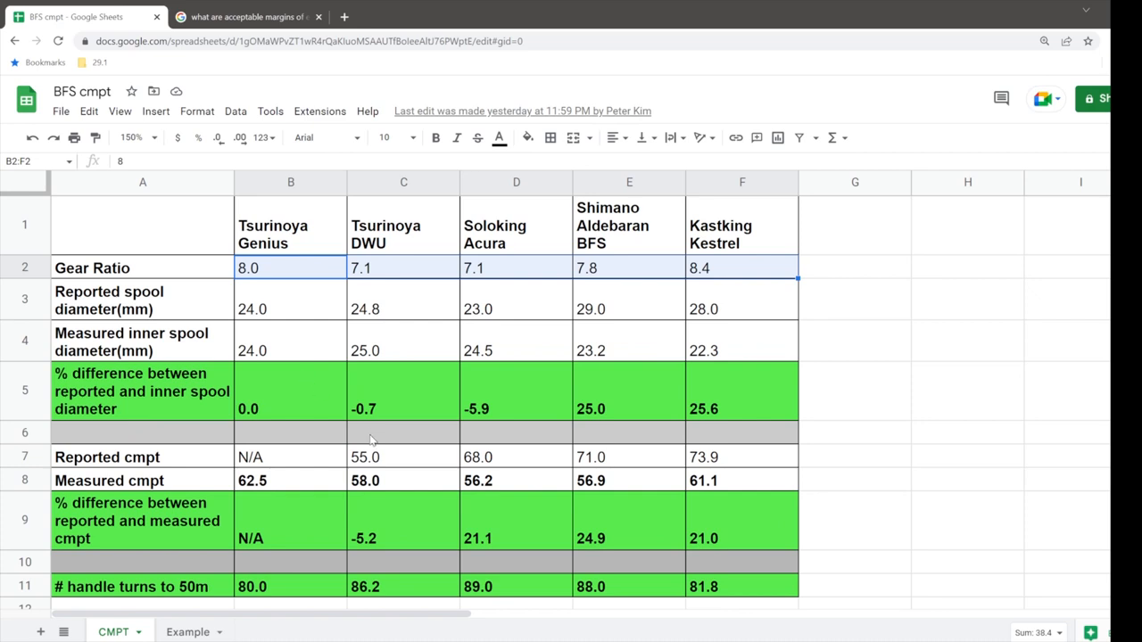
mouse_move(374, 323)
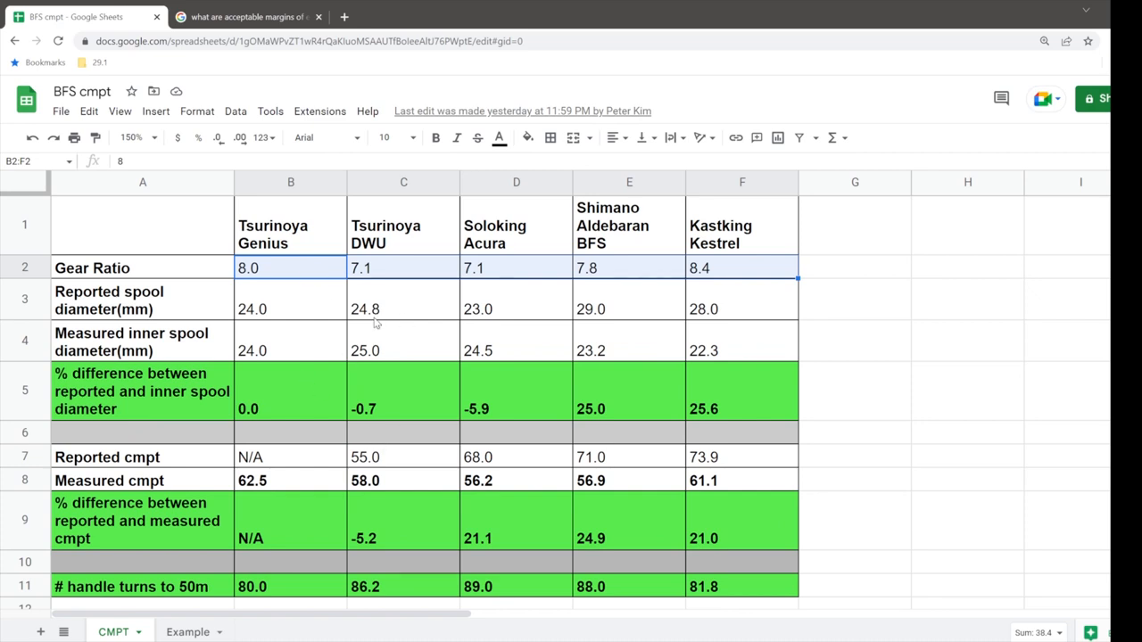
mouse_move(462, 314)
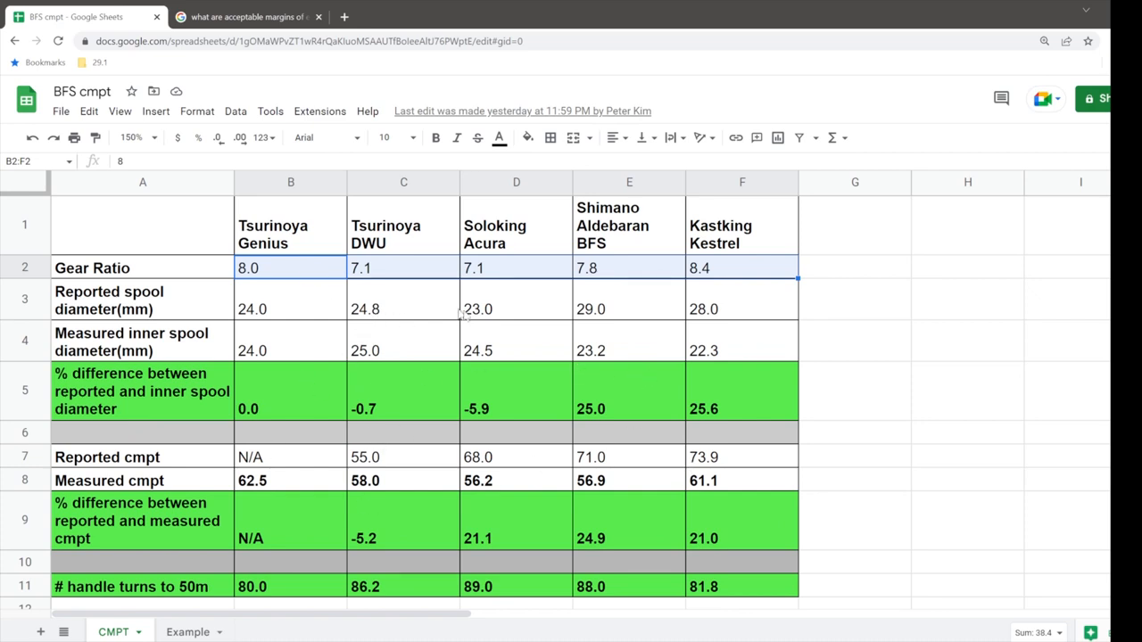
mouse_move(450, 433)
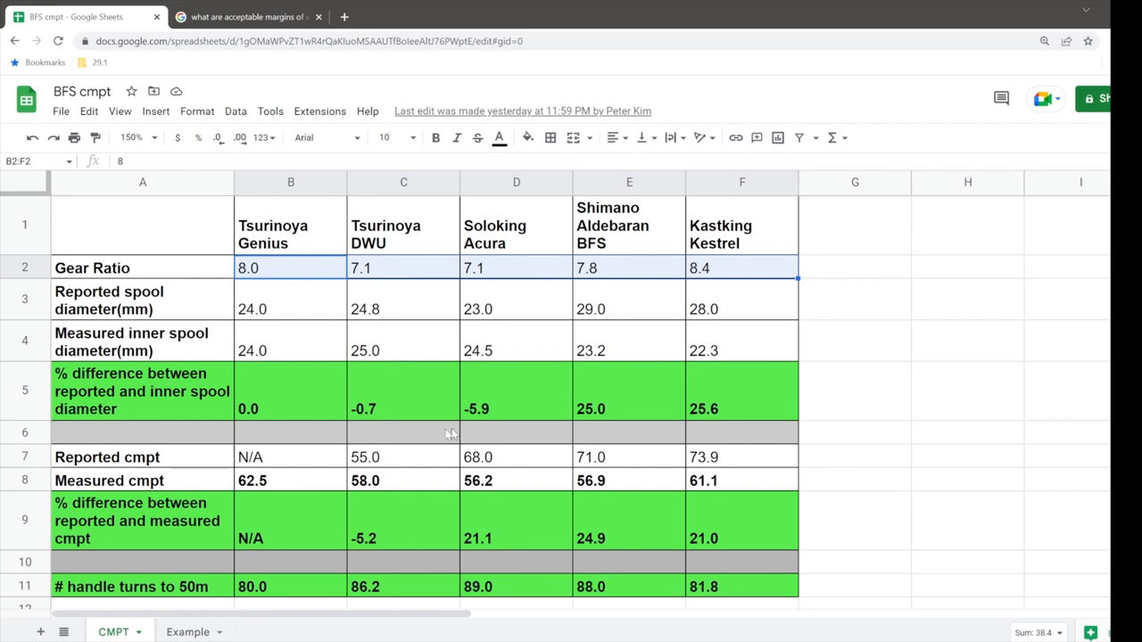
mouse_move(628, 355)
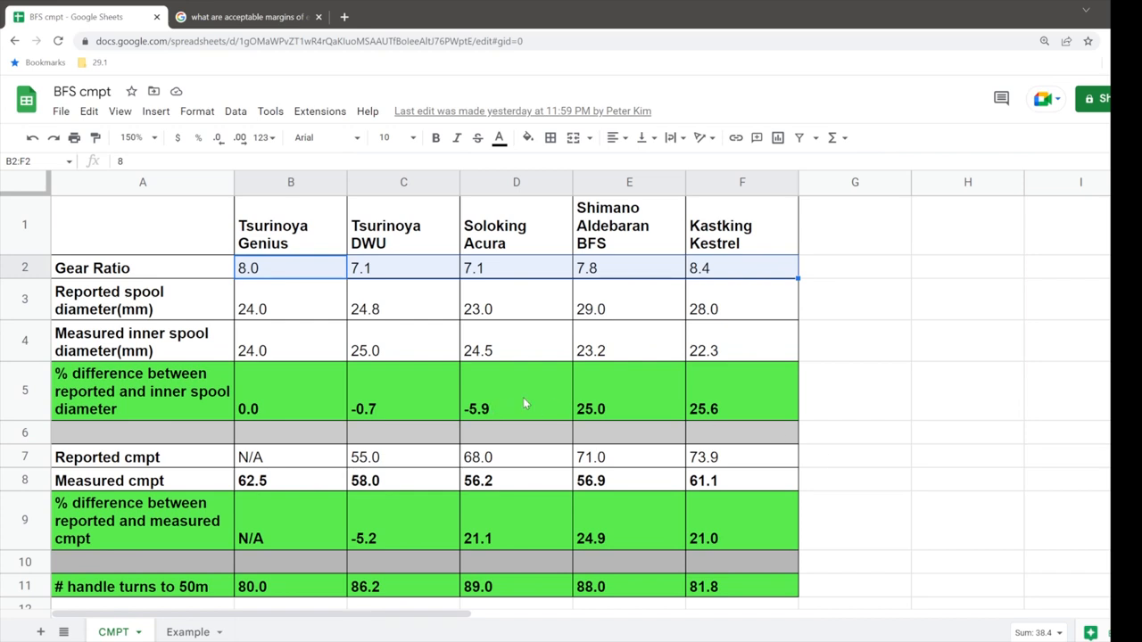
mouse_move(671, 399)
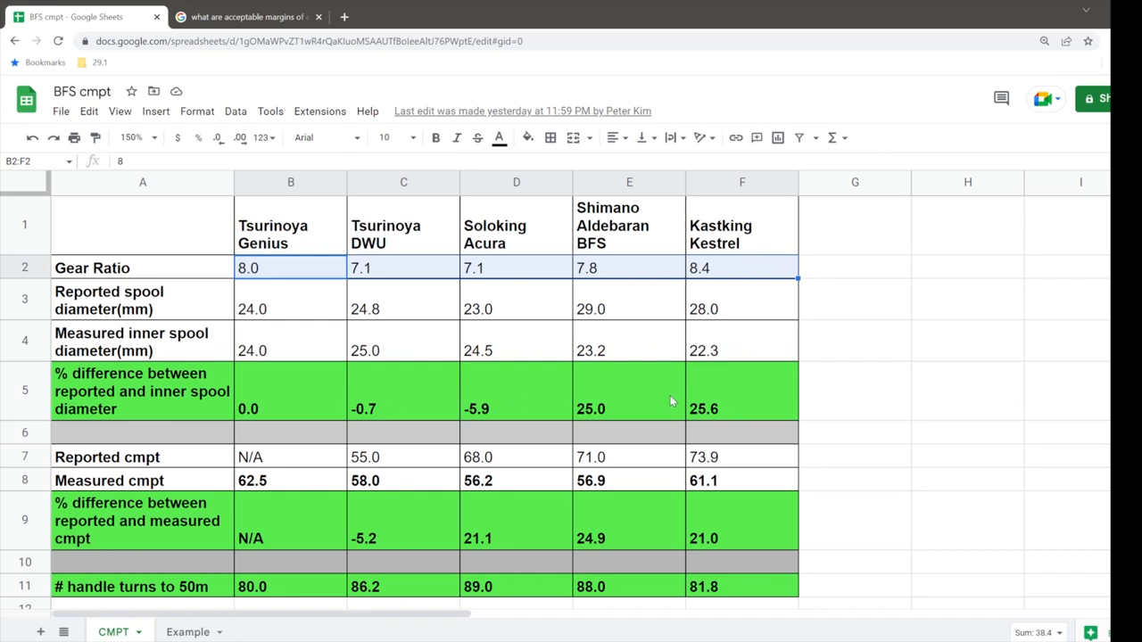
mouse_move(393, 418)
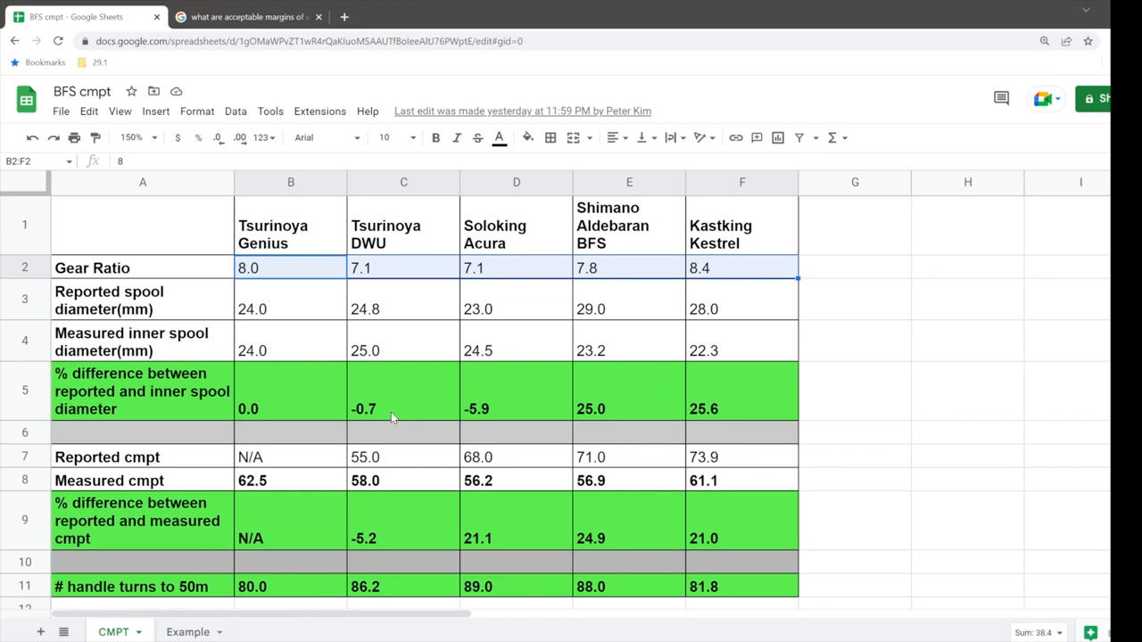
mouse_move(493, 435)
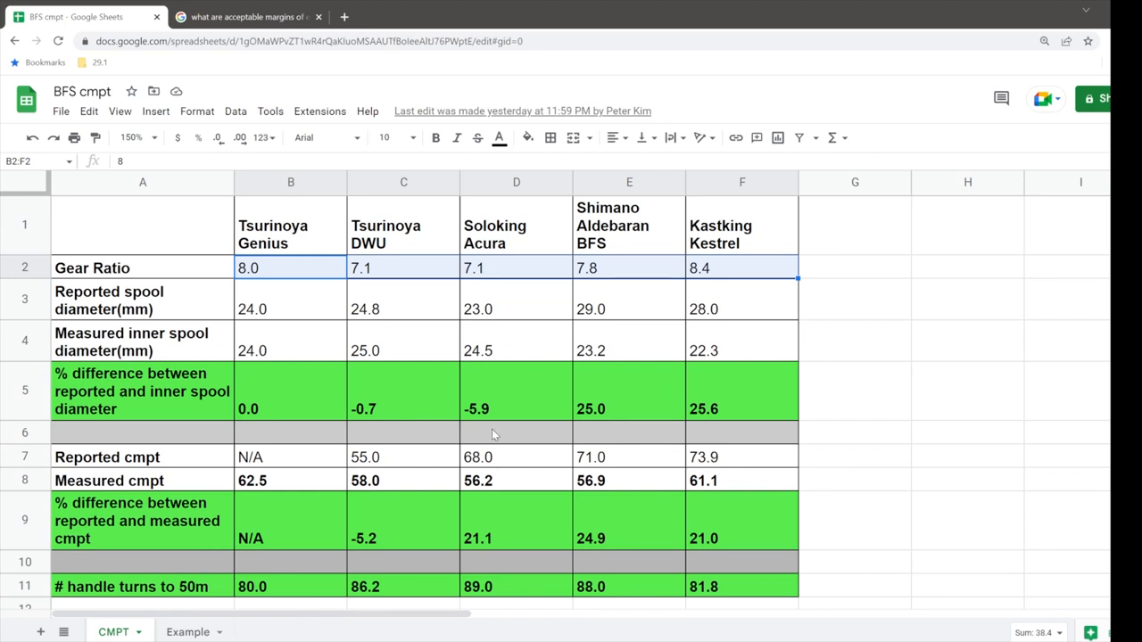
mouse_move(292, 530)
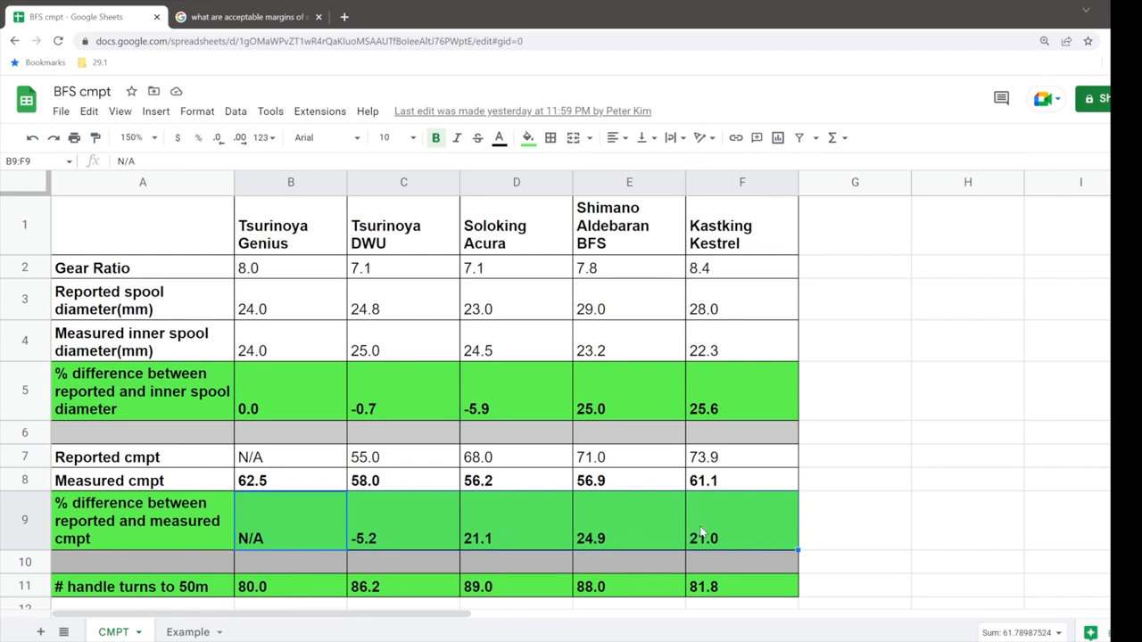
mouse_move(931, 532)
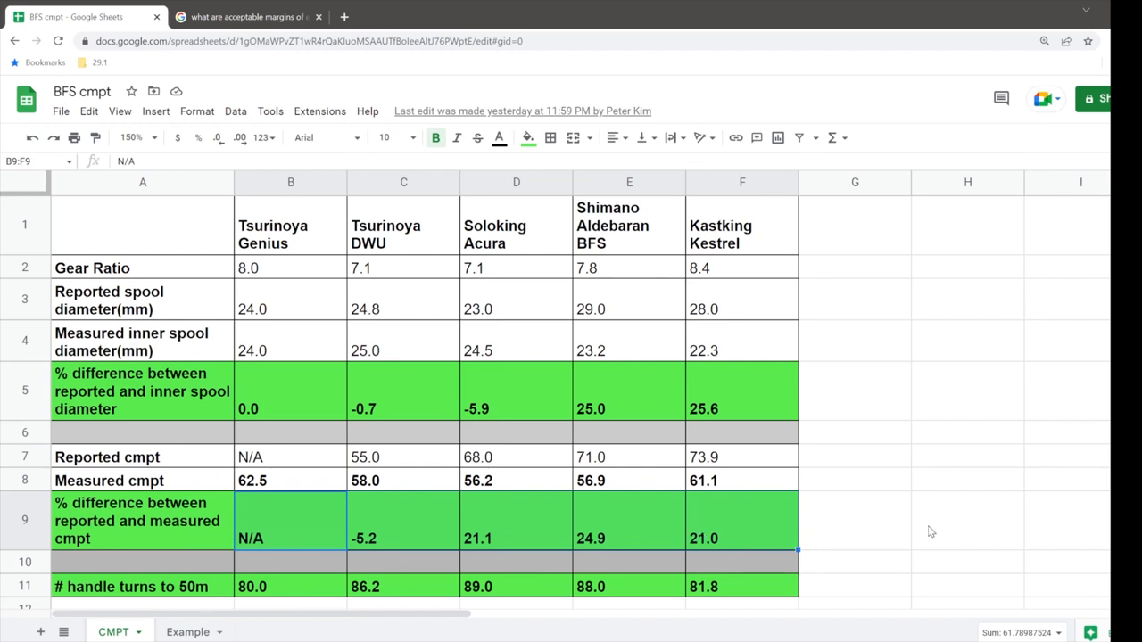
mouse_move(292, 485)
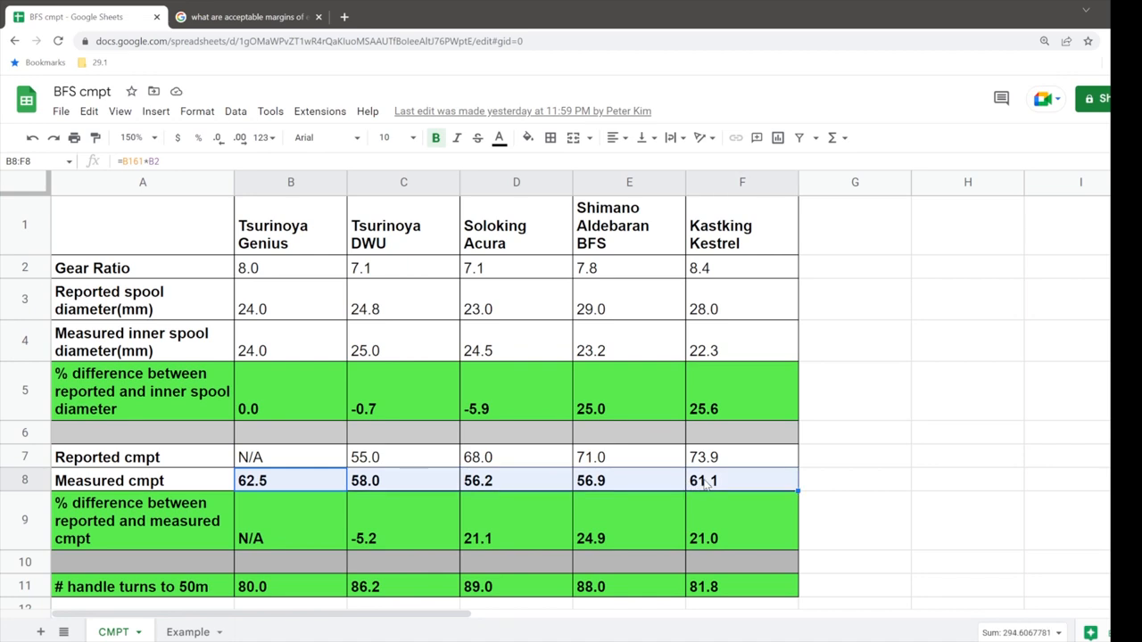
mouse_move(845, 493)
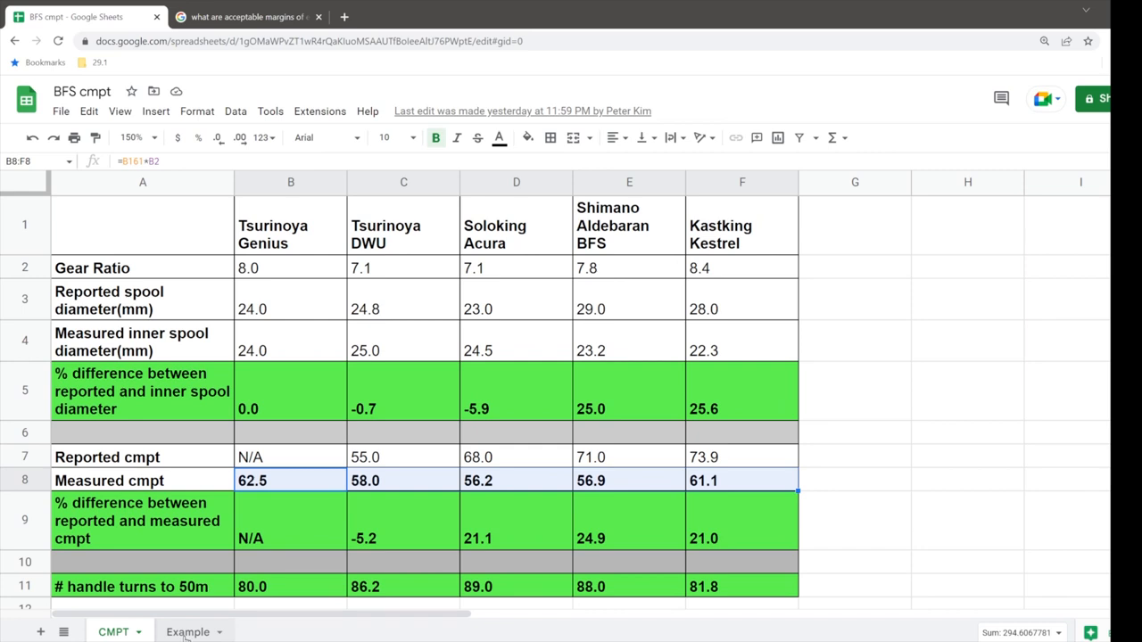
left_click(188, 632)
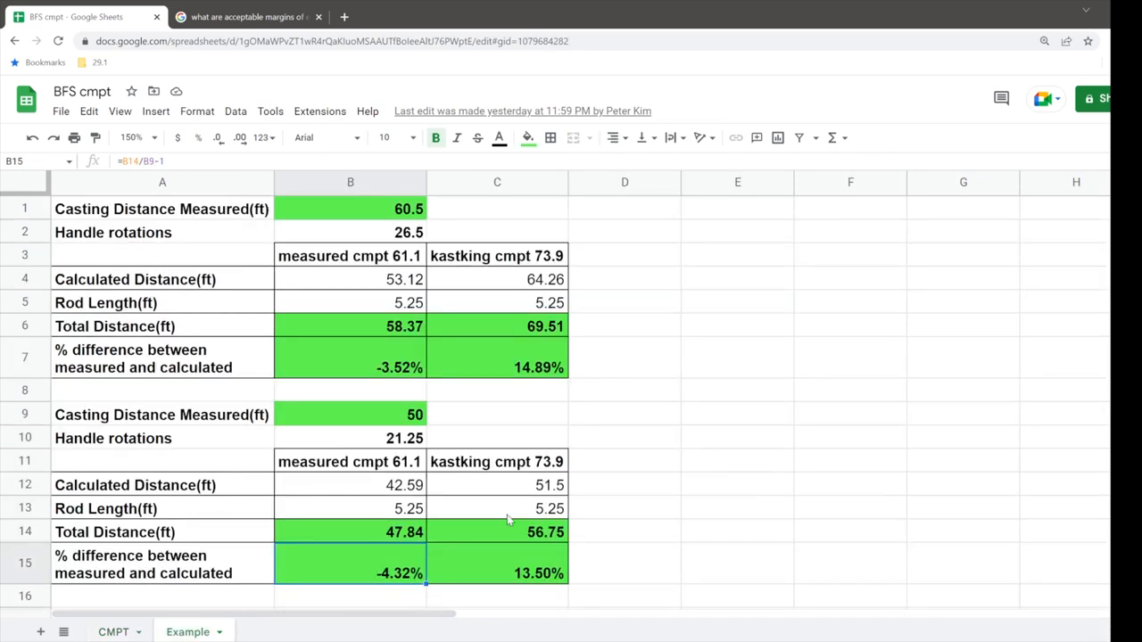
mouse_move(218, 210)
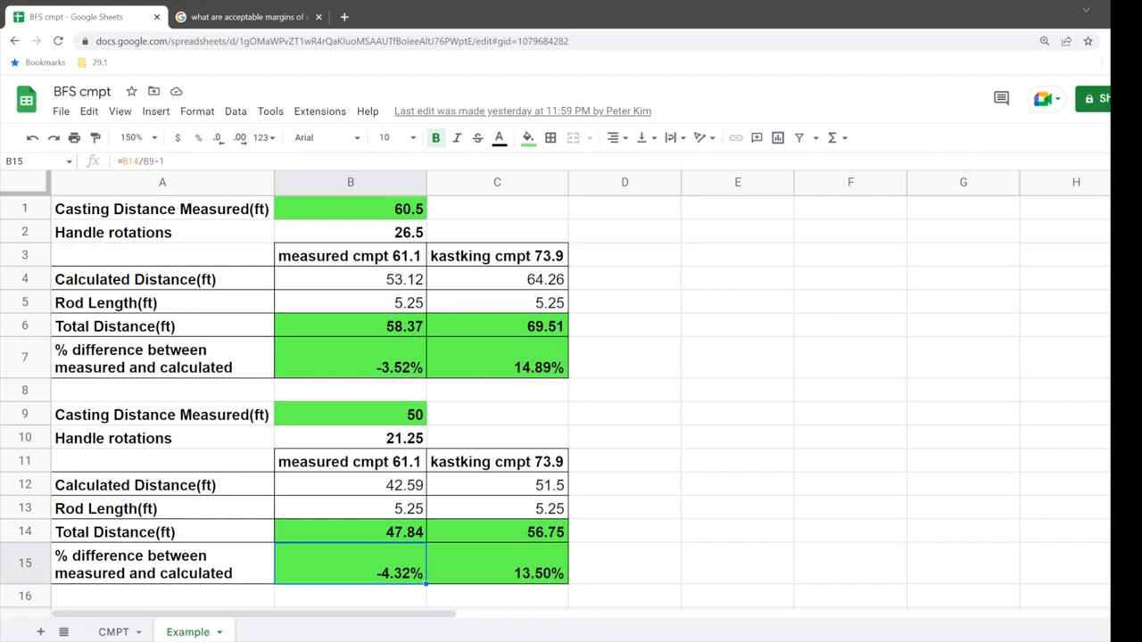
left_click(350, 206)
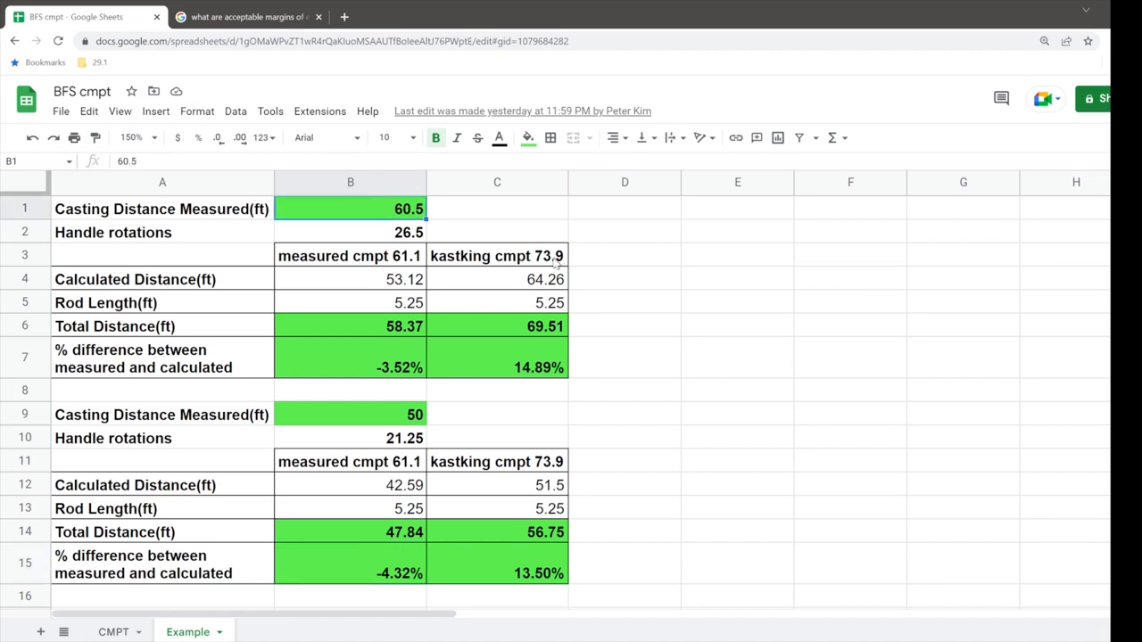
left_click(349, 232)
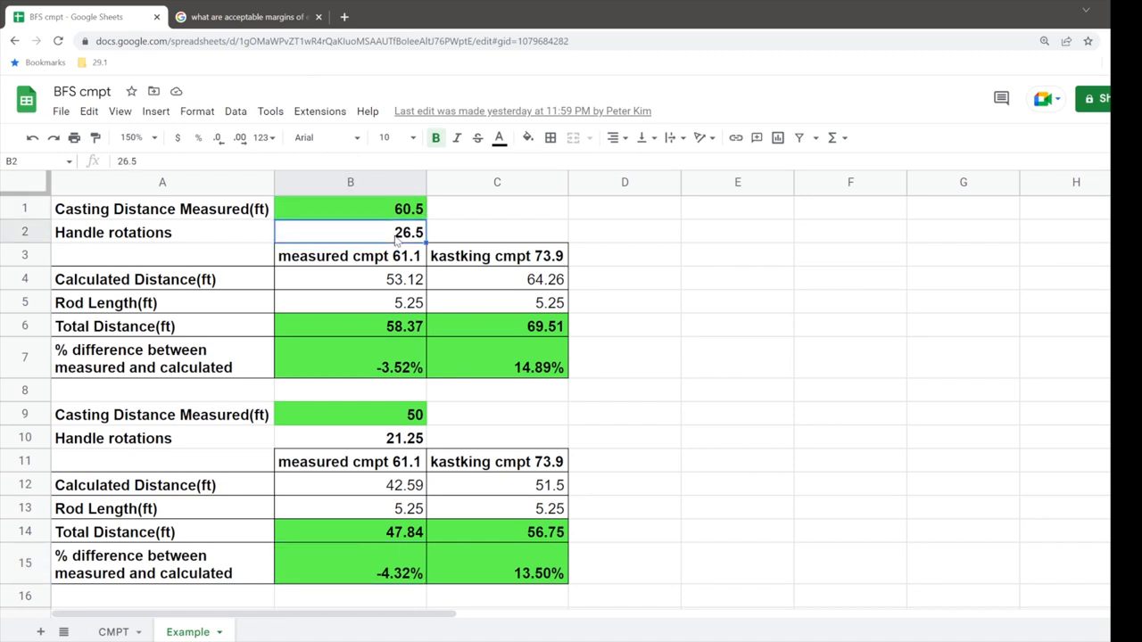
left_click(349, 257)
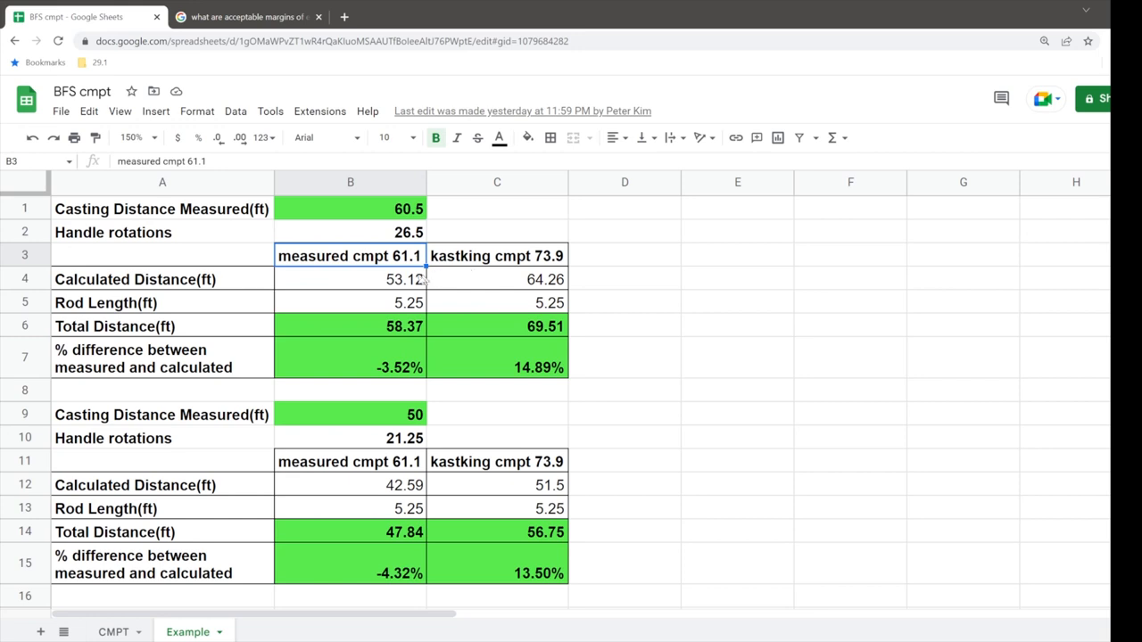
left_click(349, 278)
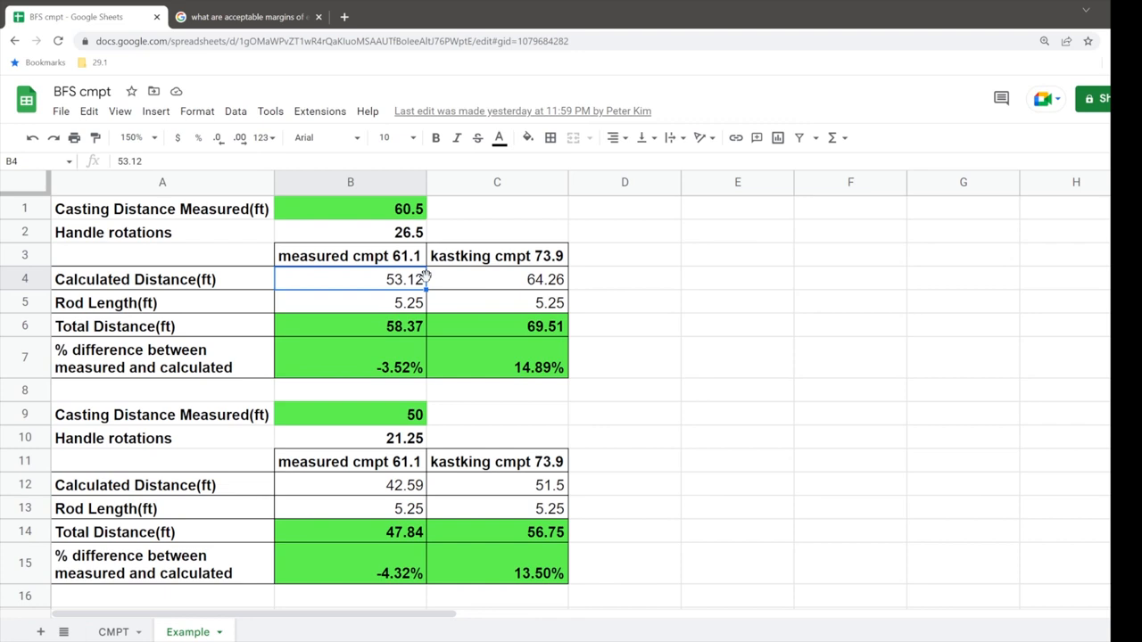
left_click(350, 325)
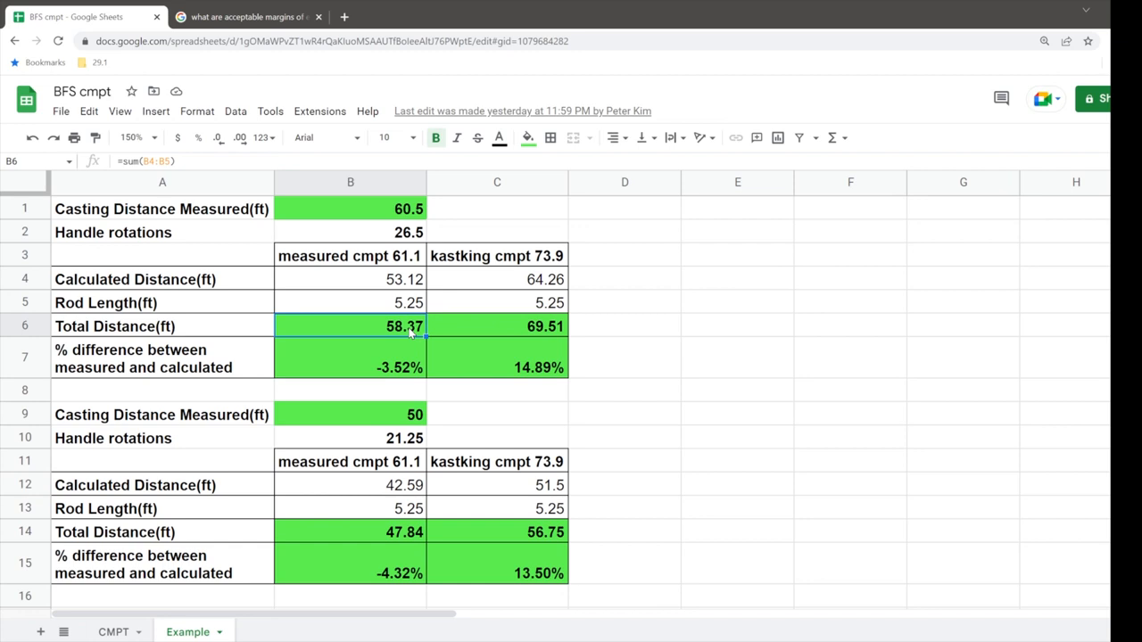
mouse_move(417, 335)
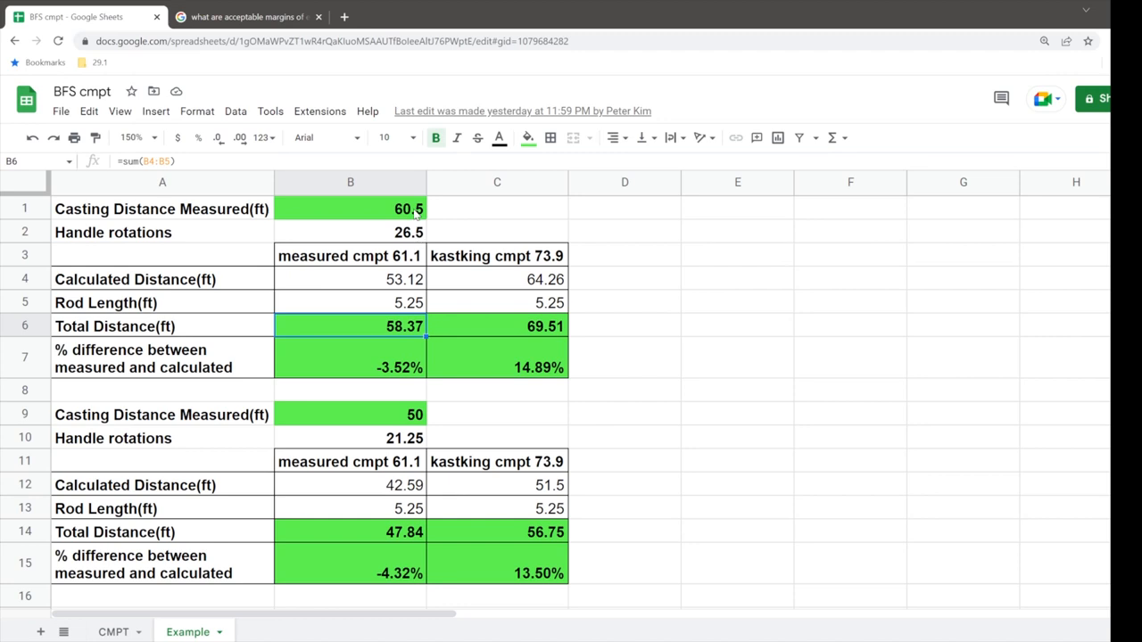
Check the kastking cmpt 73.9 column's percent-difference formula and view the margin-of-error search results.
left_click(496, 256)
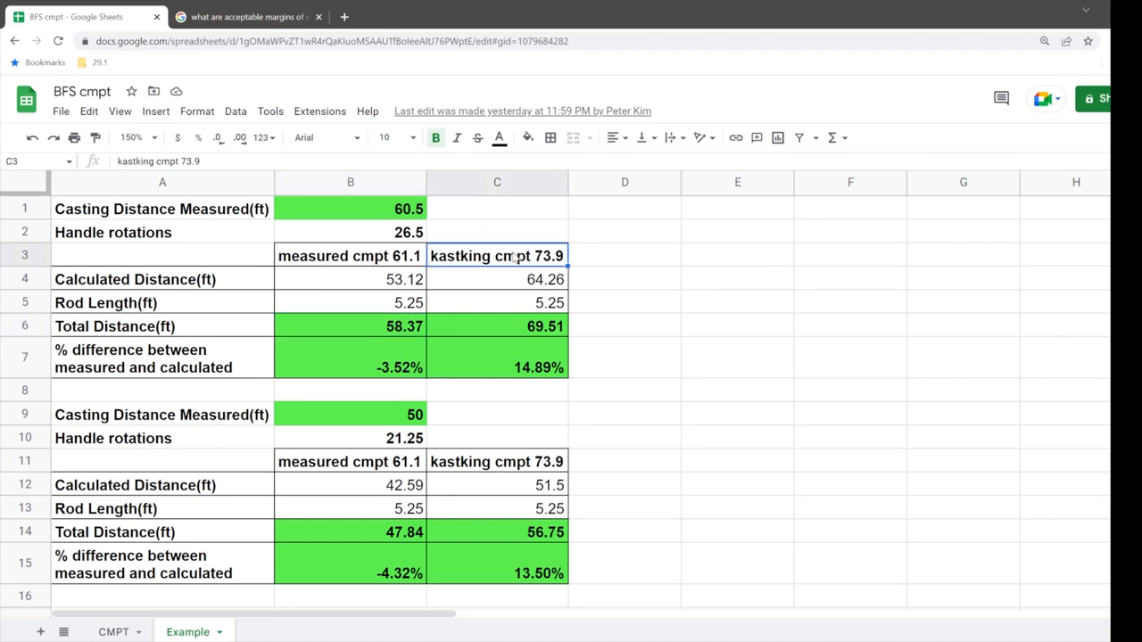
mouse_move(567, 259)
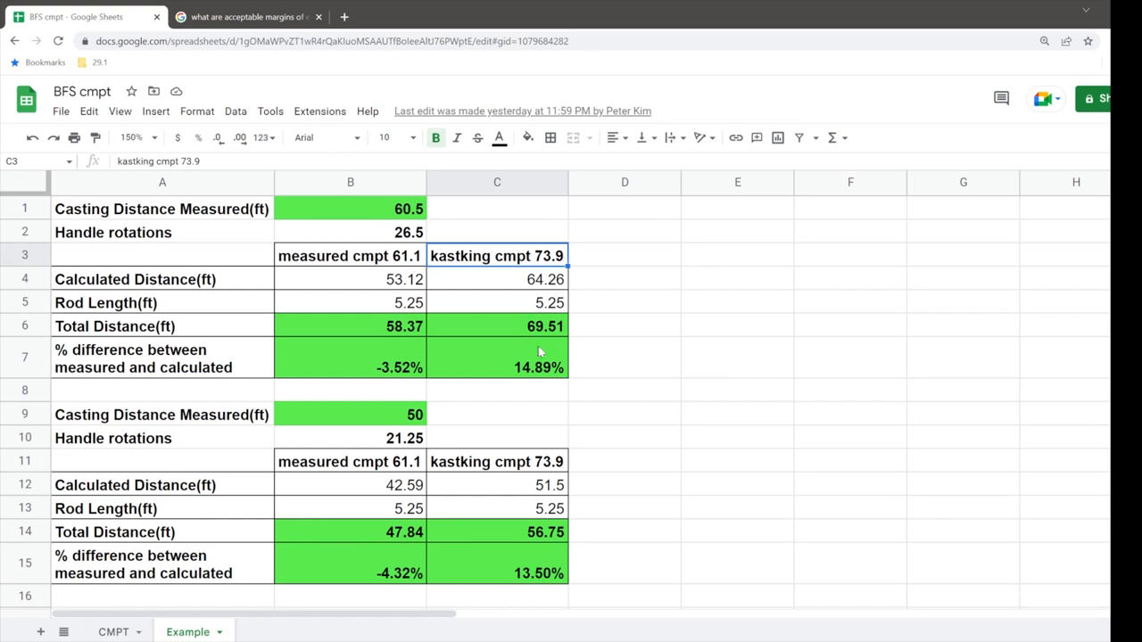
mouse_move(556, 339)
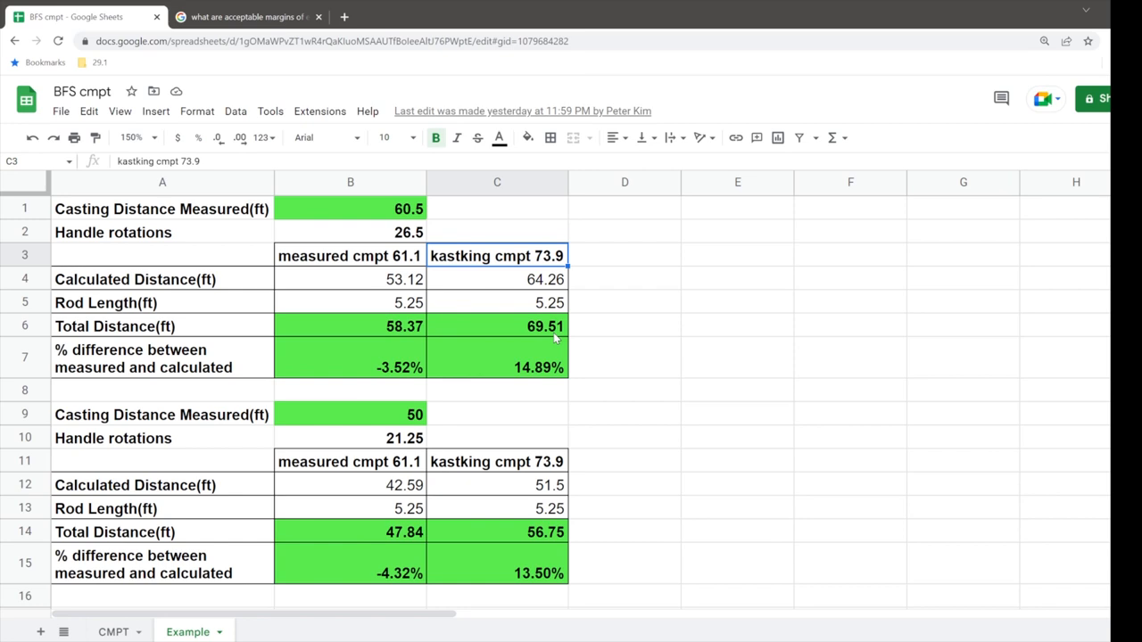
left_click(496, 357)
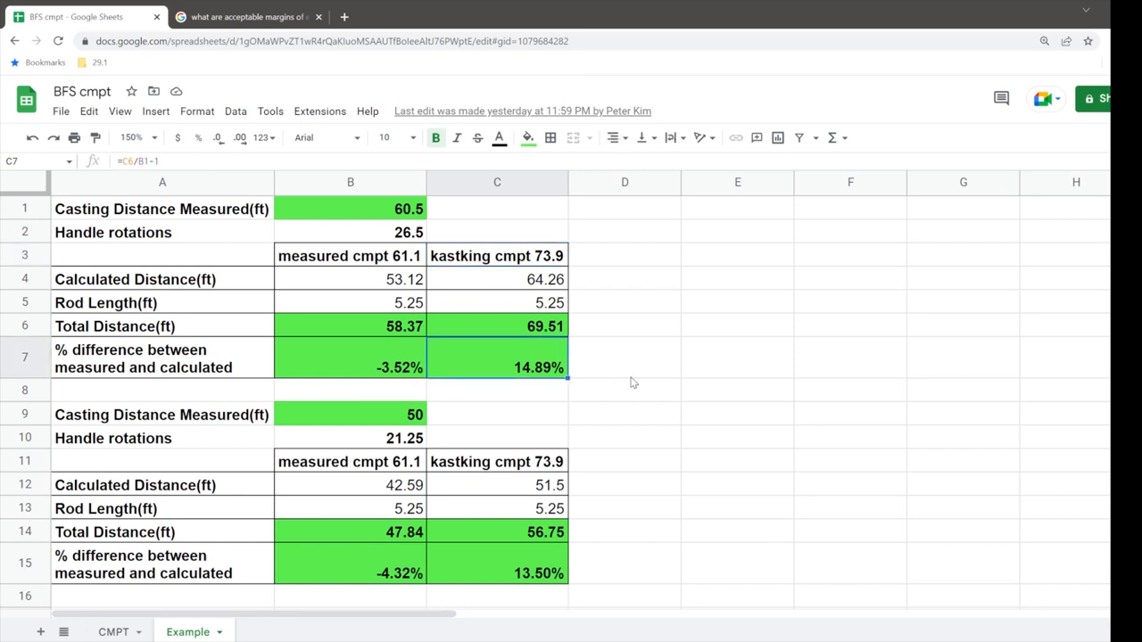
left_click(246, 16)
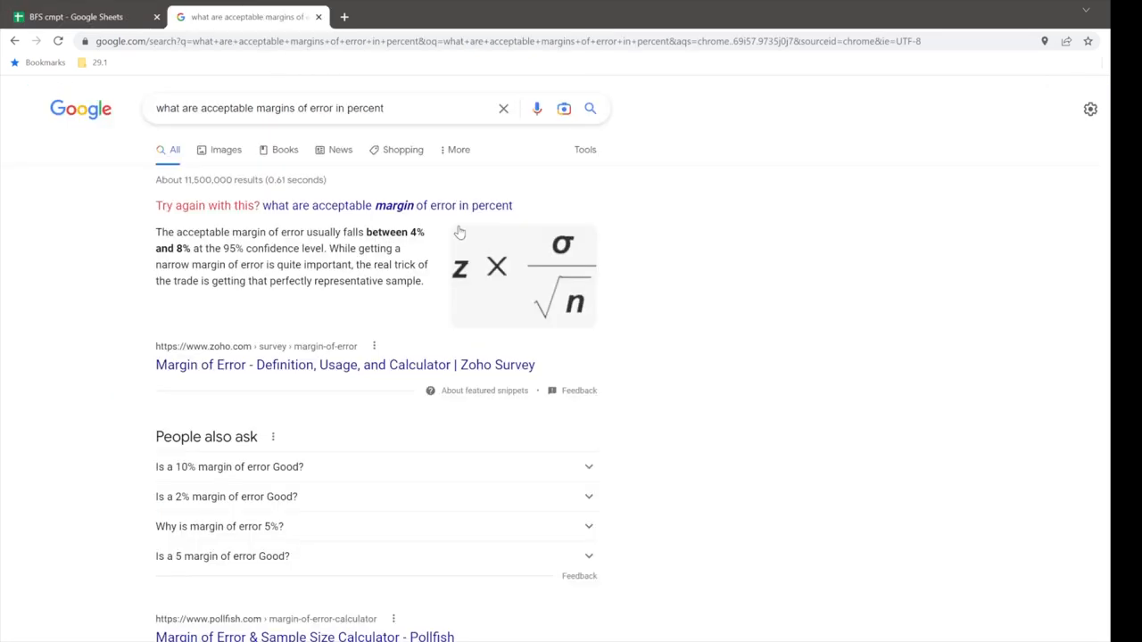
mouse_move(312, 179)
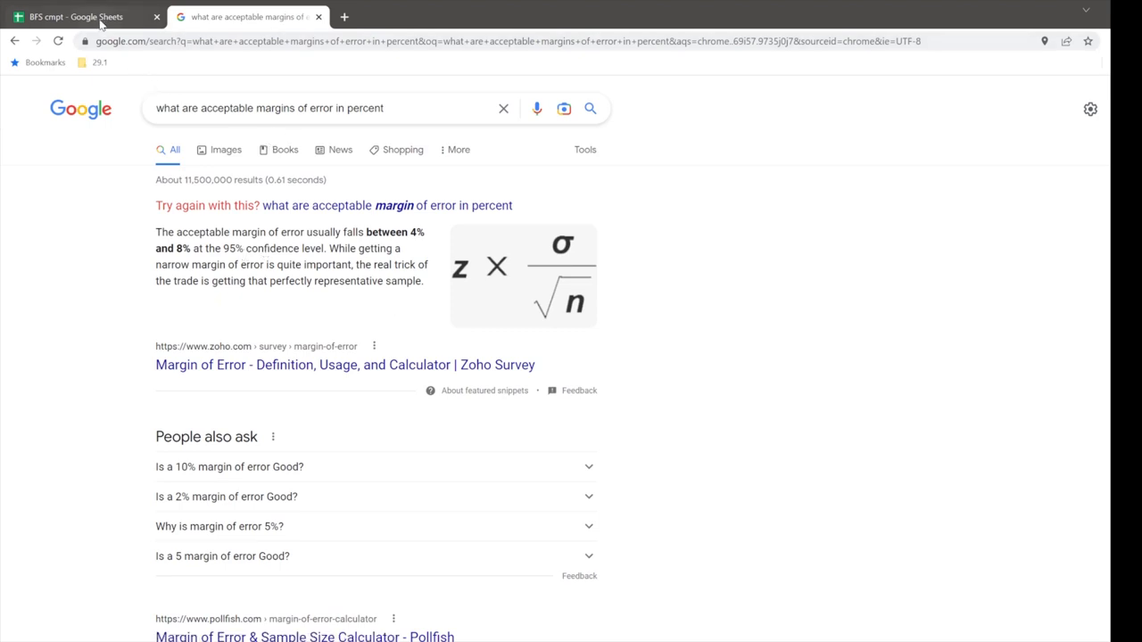
Back on the Example sheet, review the percent differences -3.52%, 14.89%, -4.32% and 13.50% and their formulas.
left_click(80, 16)
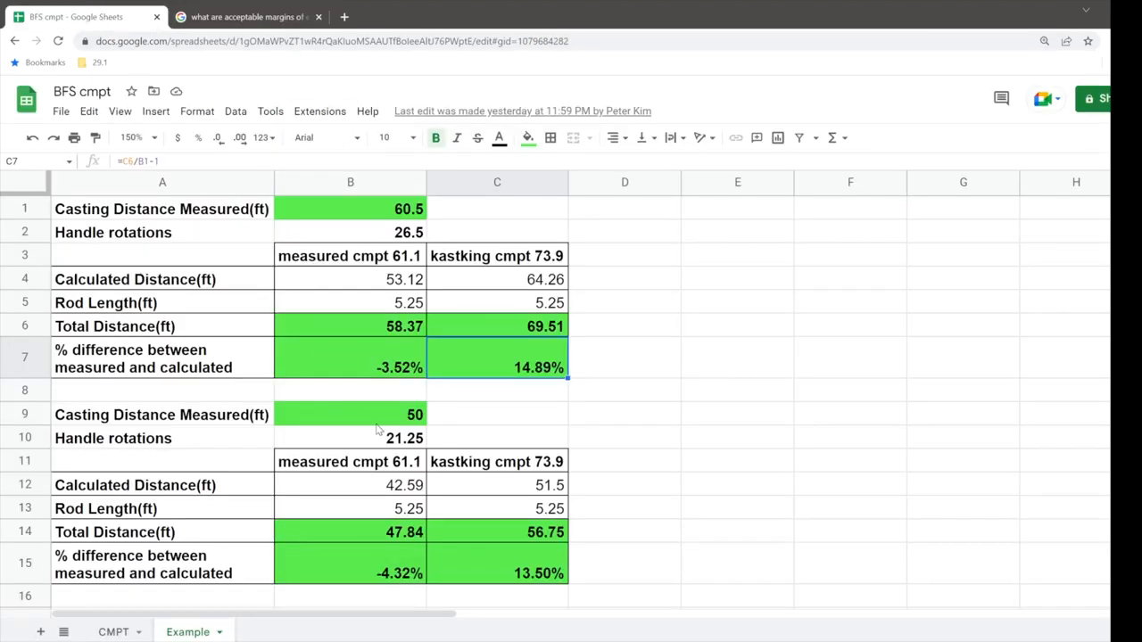
left_click(349, 413)
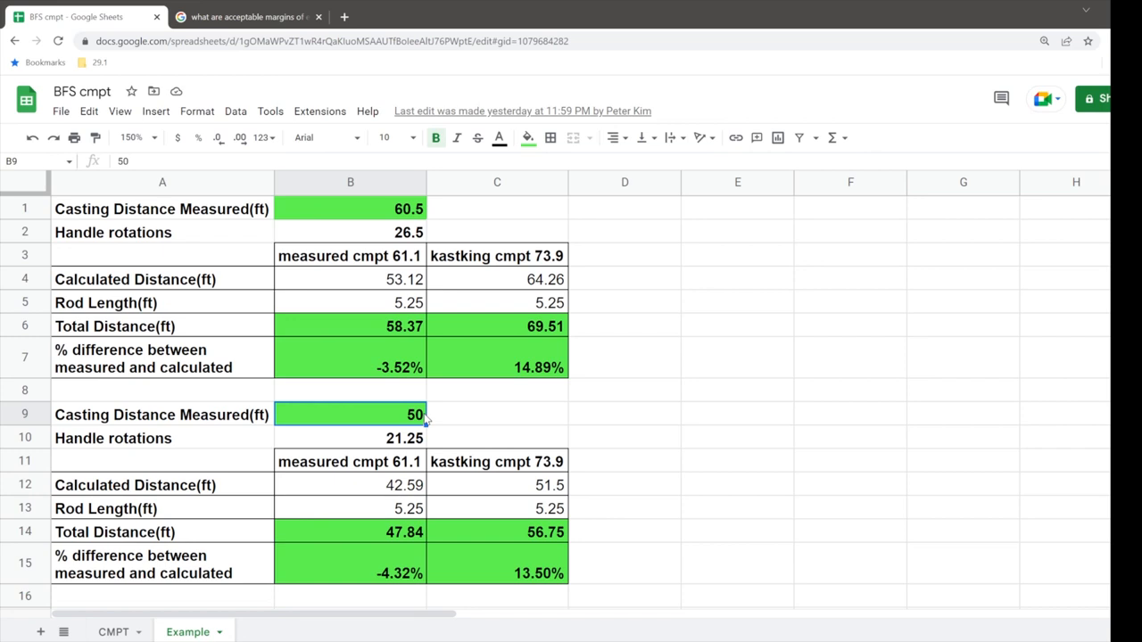
left_click(350, 531)
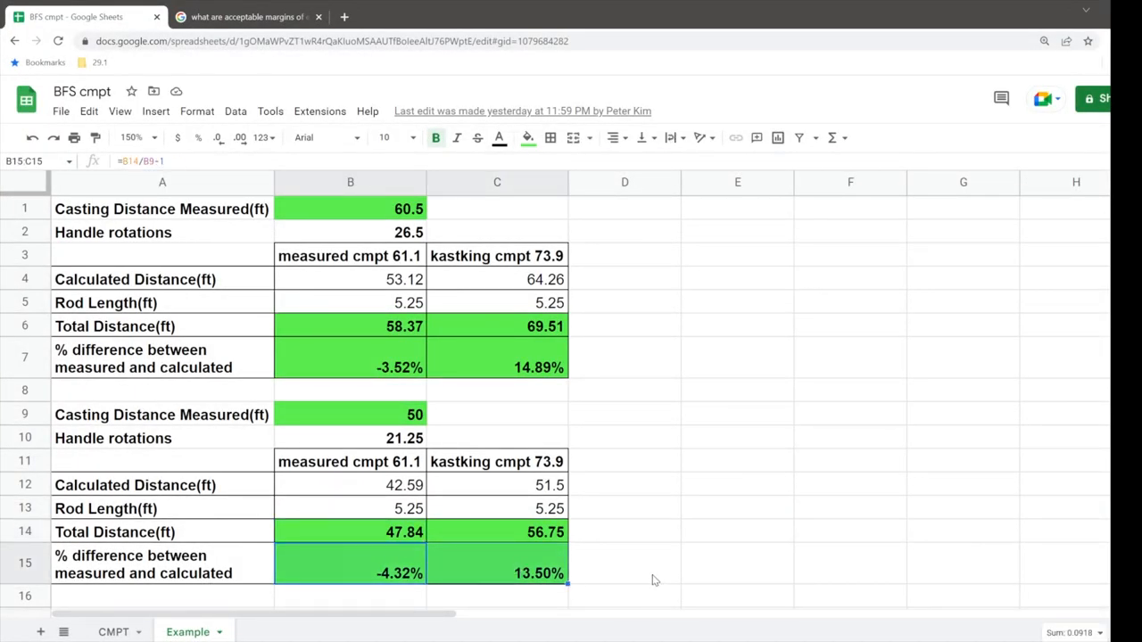
left_click(349, 356)
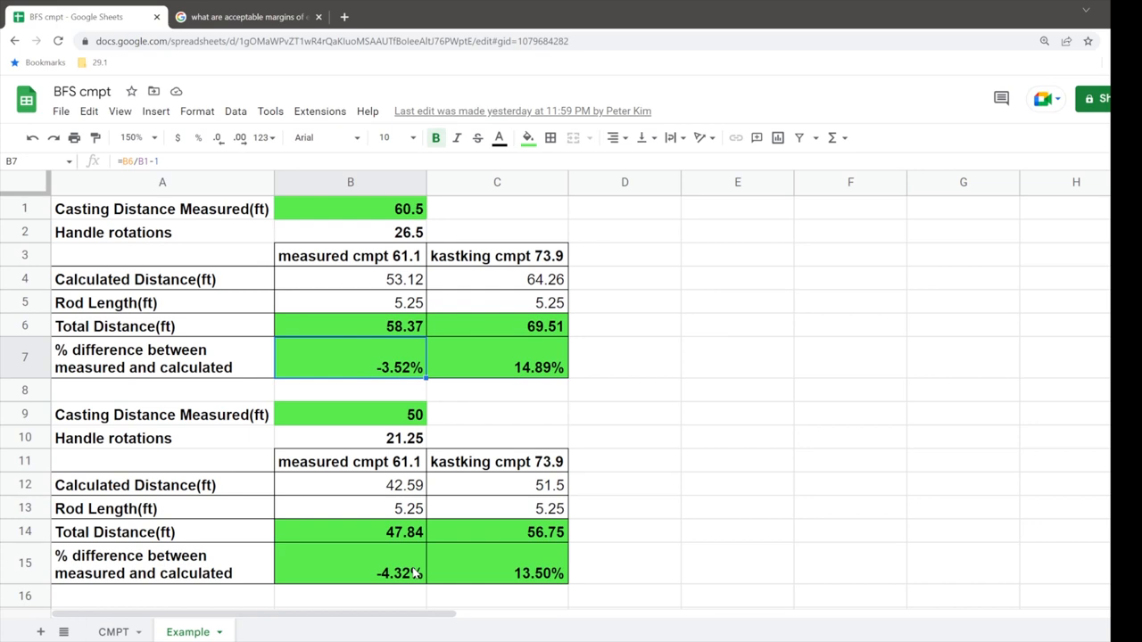
left_click(496, 367)
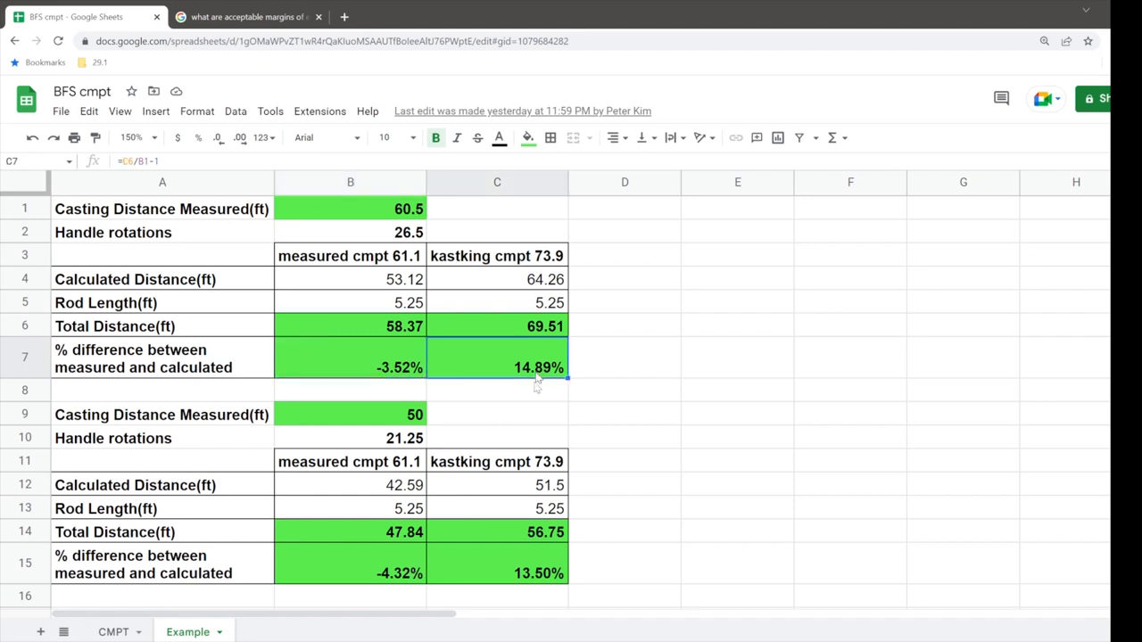
mouse_move(540, 573)
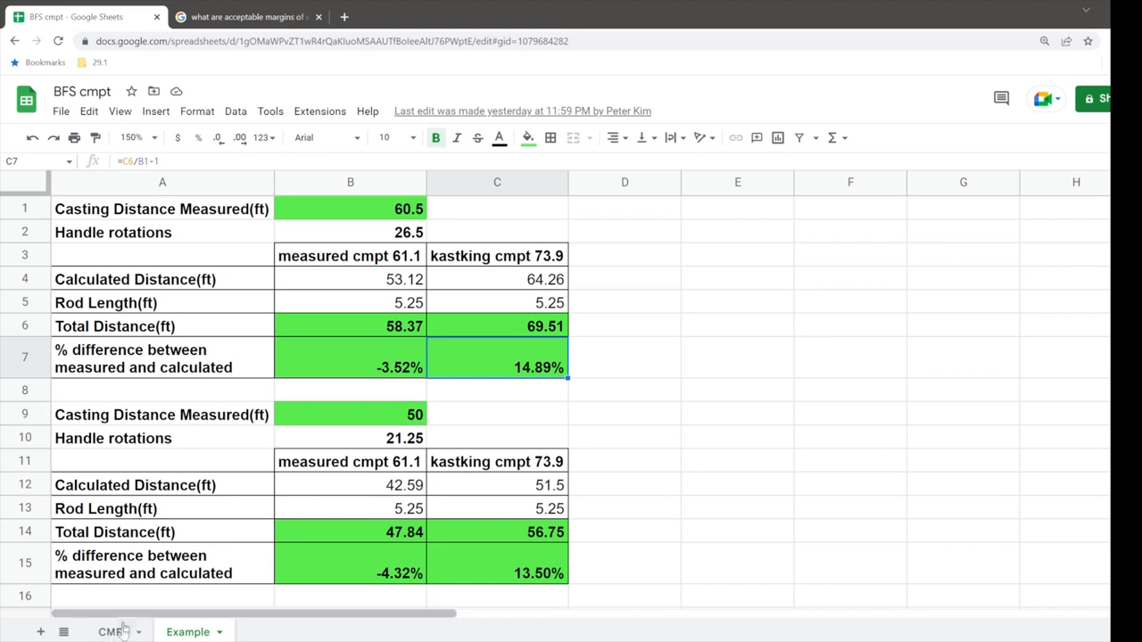
On the CMPT sheet, inspect the handle turns to 50m row (80.0, 86.2, 89.0, 88.0, 81.8).
left_click(111, 632)
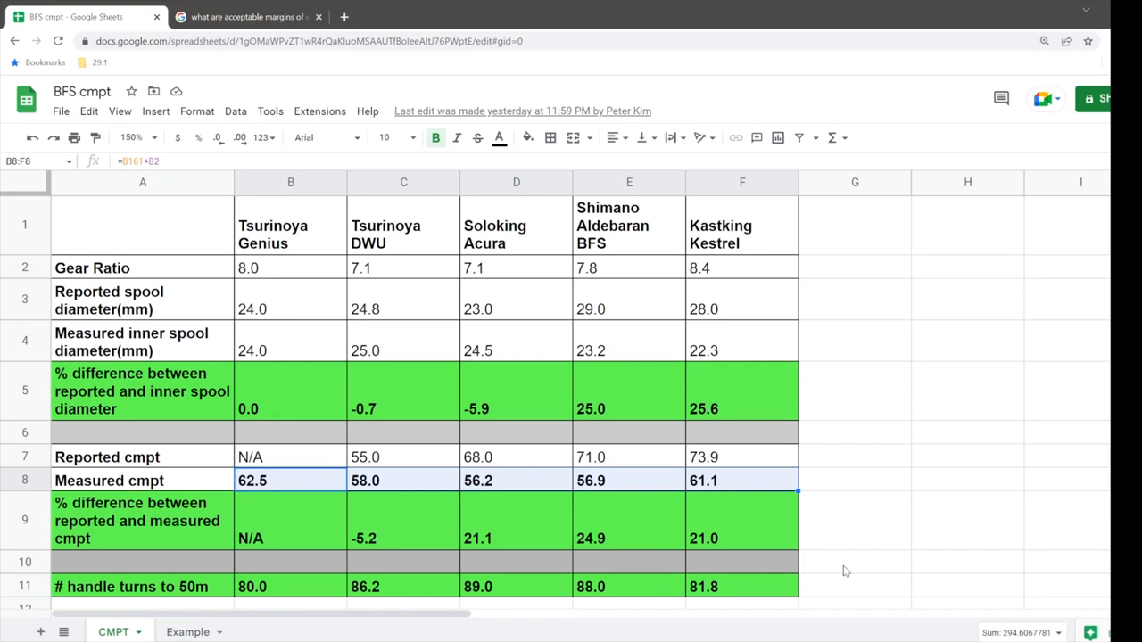
left_click(853, 561)
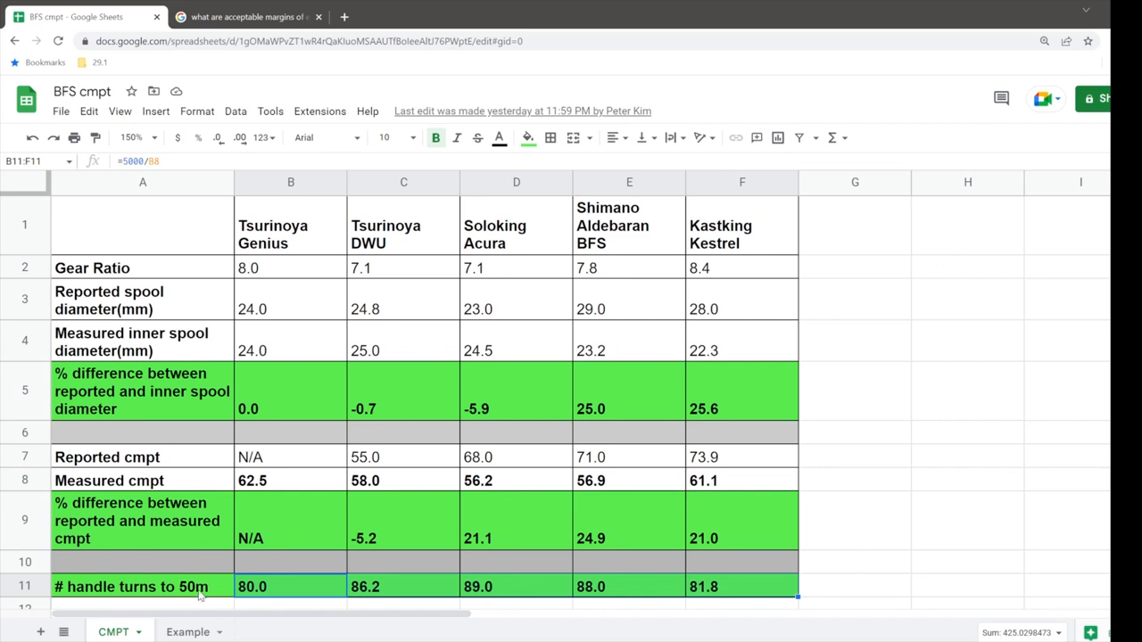
left_click(143, 585)
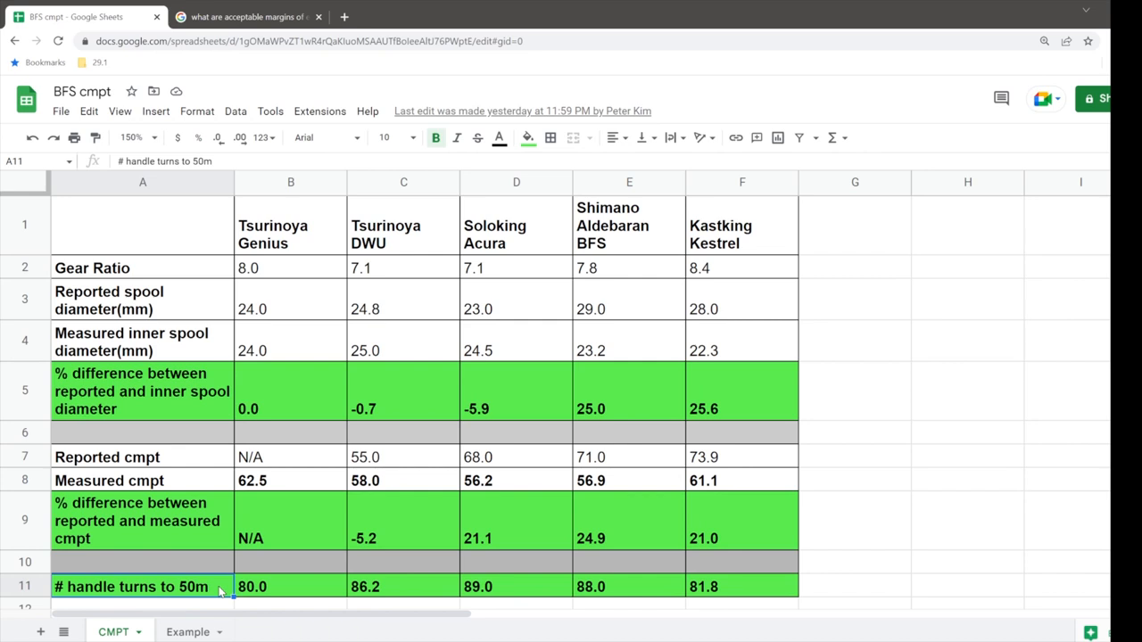
mouse_move(628, 310)
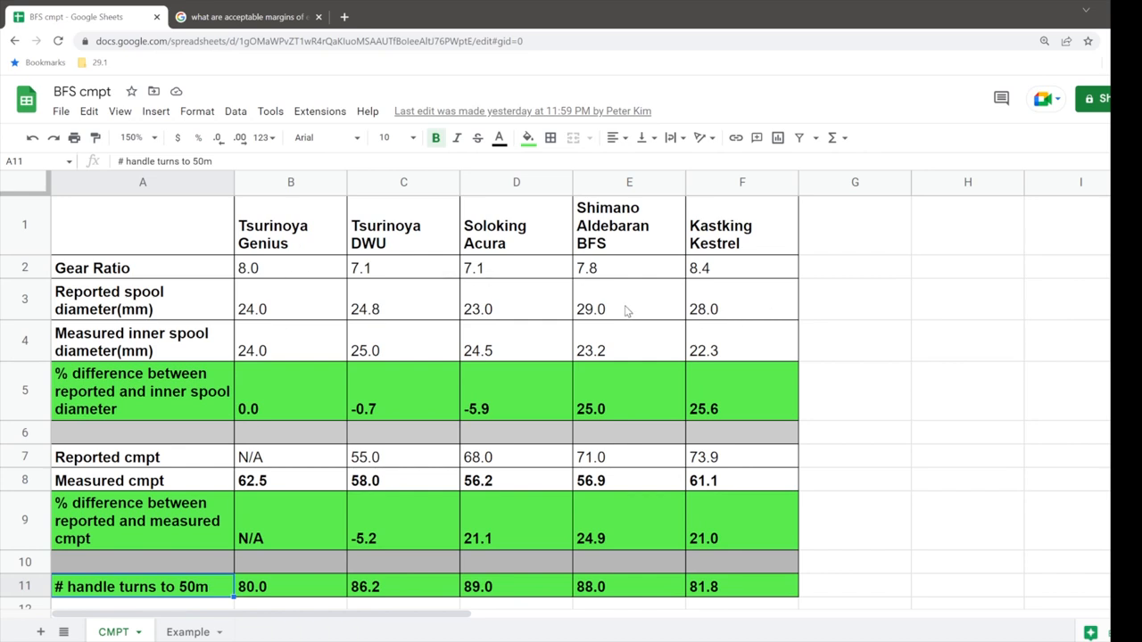